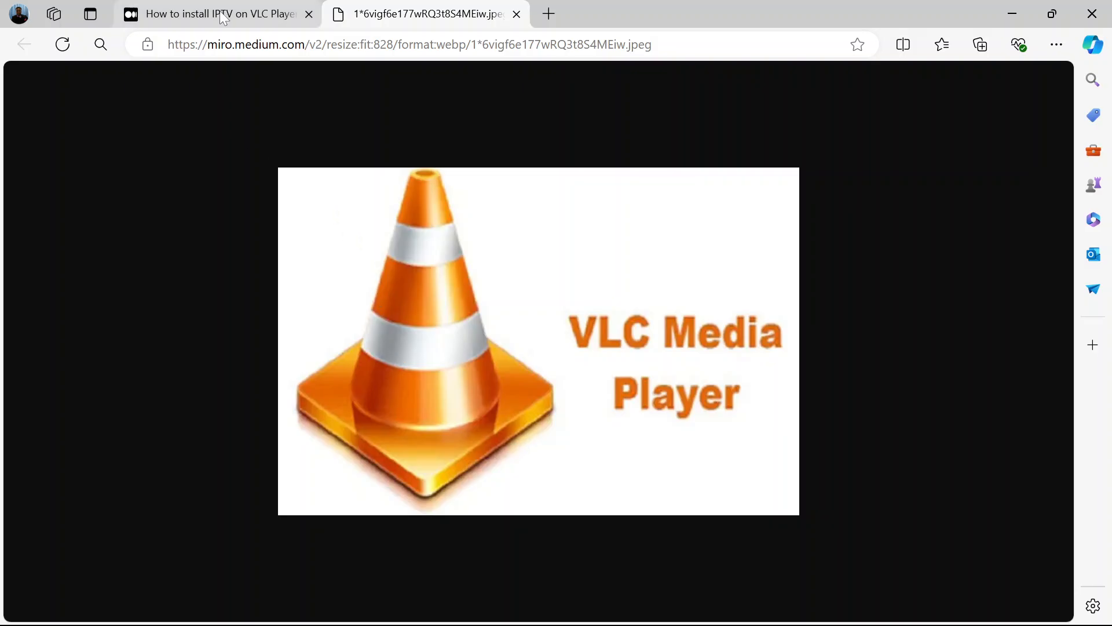
Step: Return to the IPTV article and scroll down through VLC setup Steps 1–4 to the M3U URL note
click(217, 14)
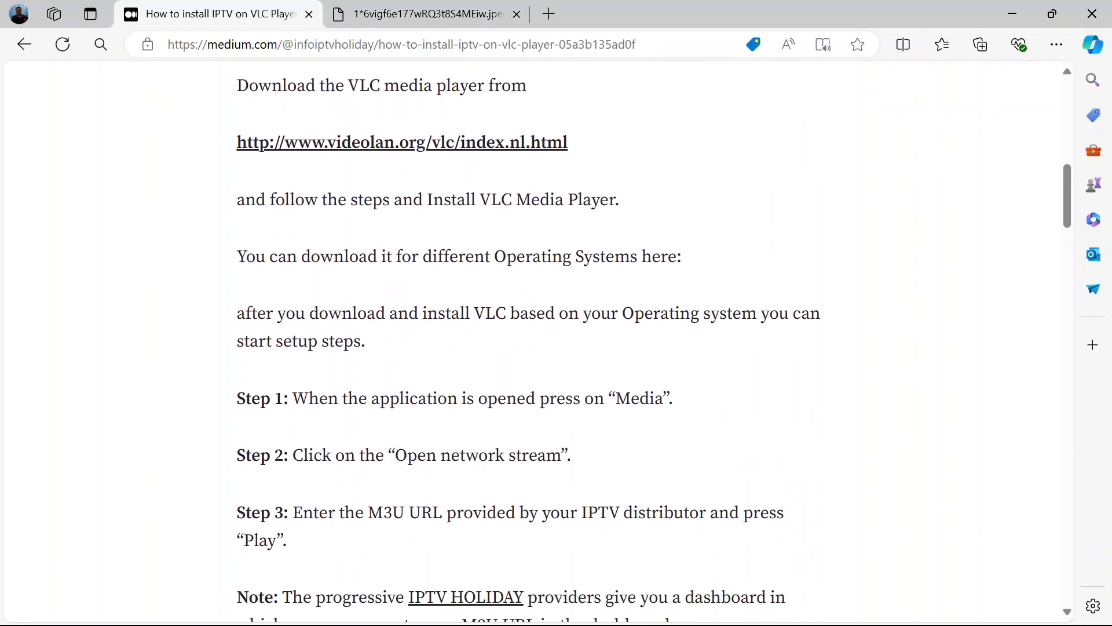
scroll(down, 3)
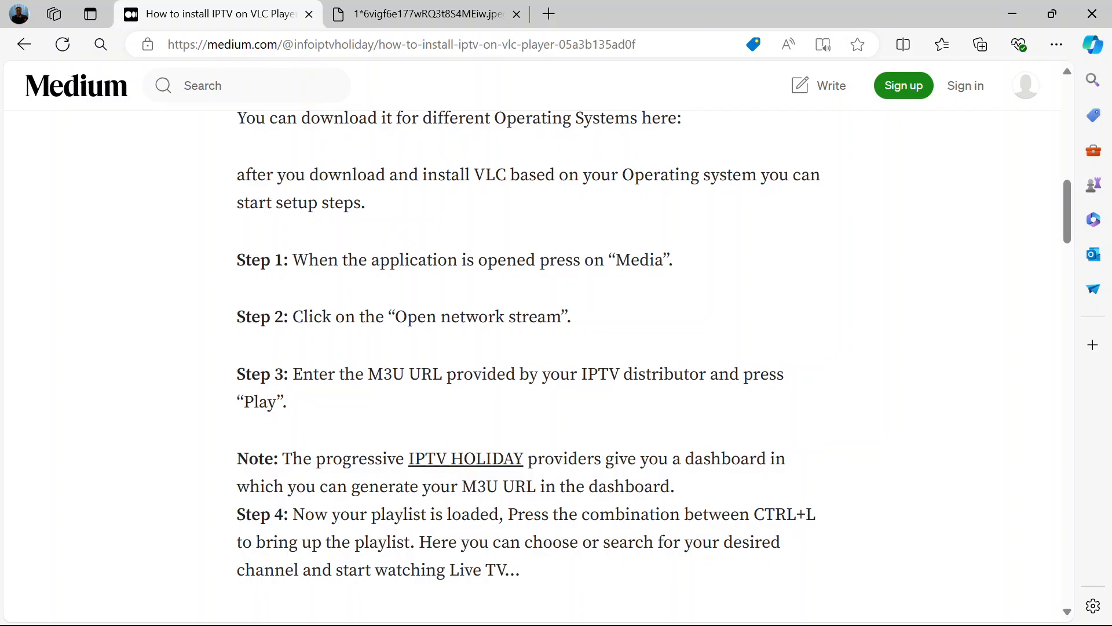
mouse_move(571, 287)
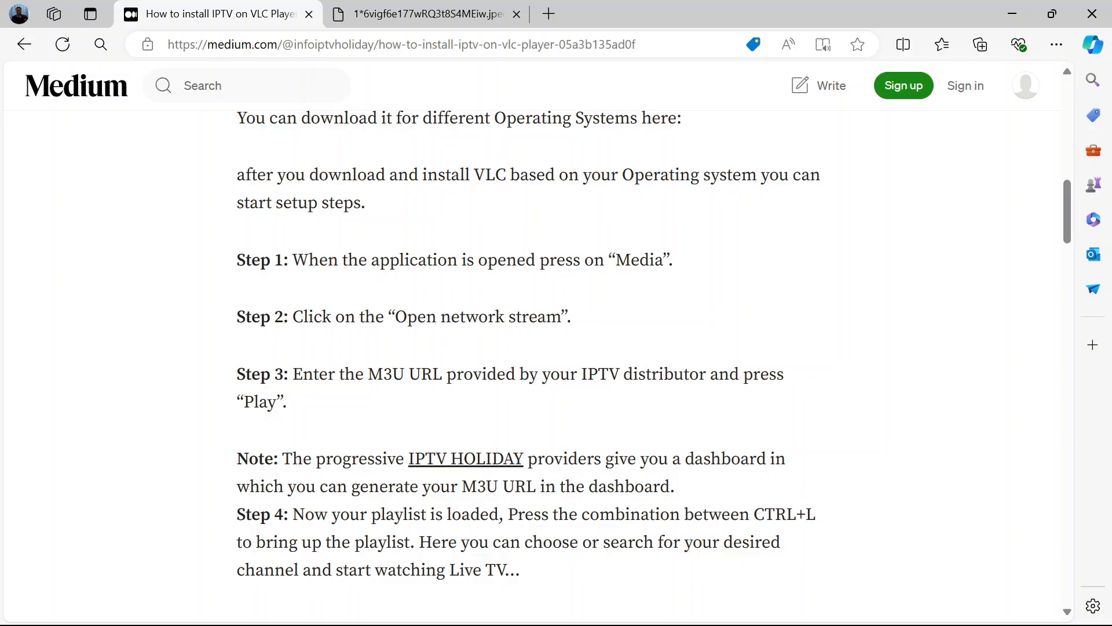
mouse_move(654, 534)
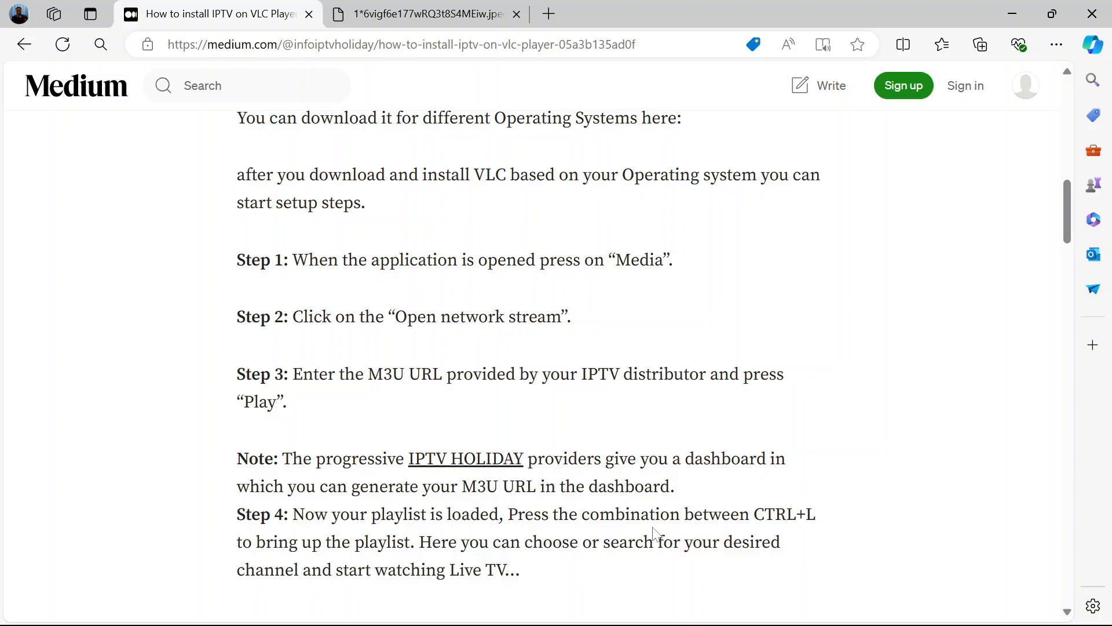
mouse_move(707, 533)
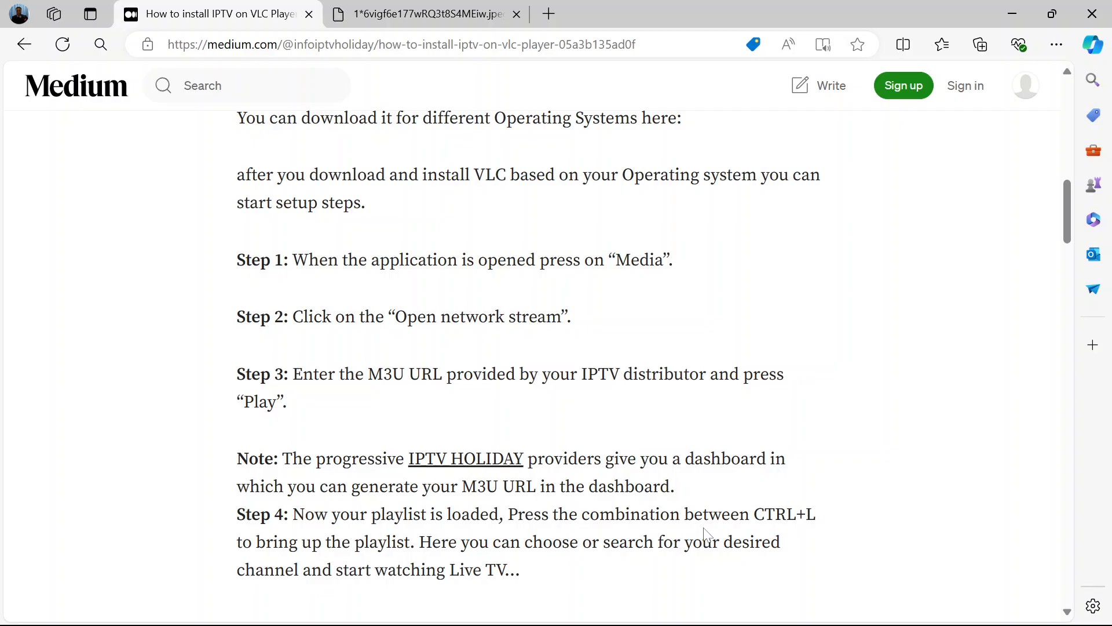
scroll(down, 3)
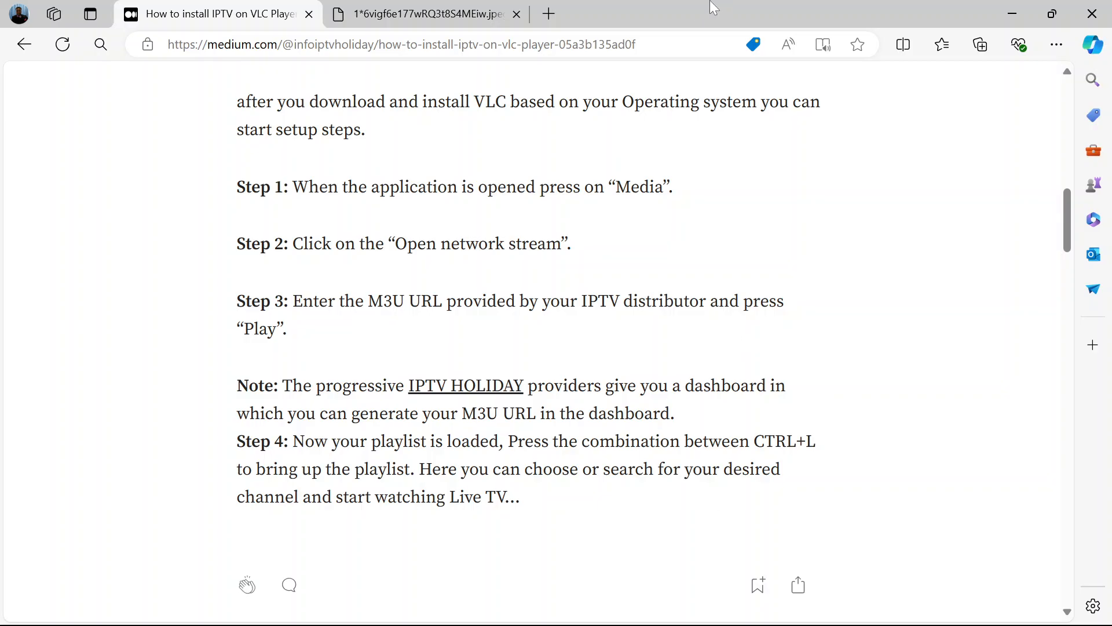
Step: Switch to the browser tab showing the full-size VLC Media Player logo image
click(422, 14)
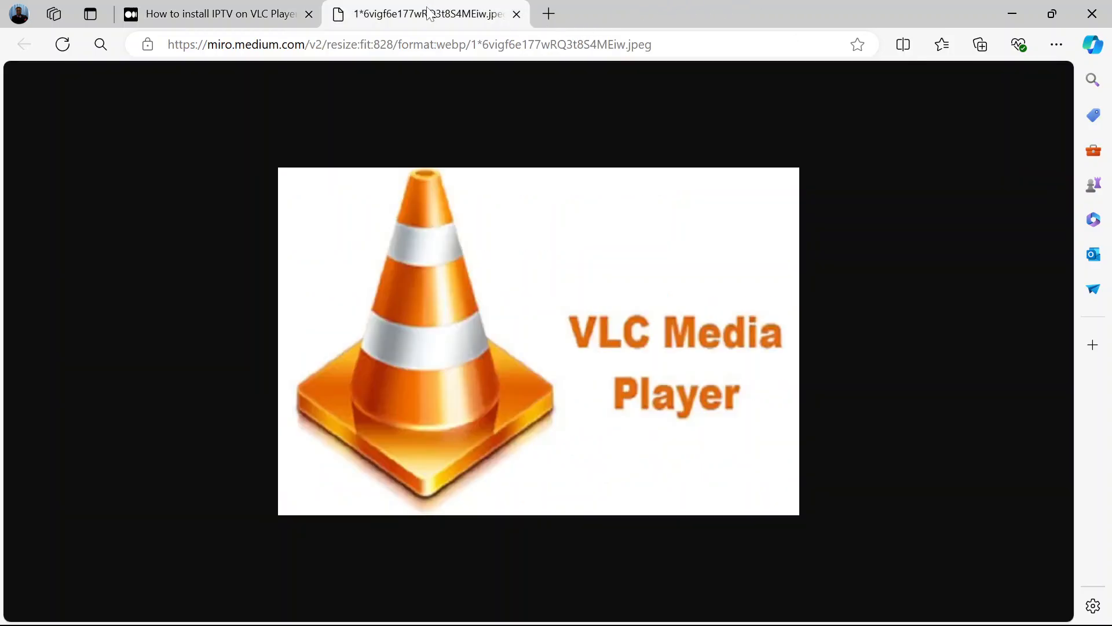
mouse_move(346, 293)
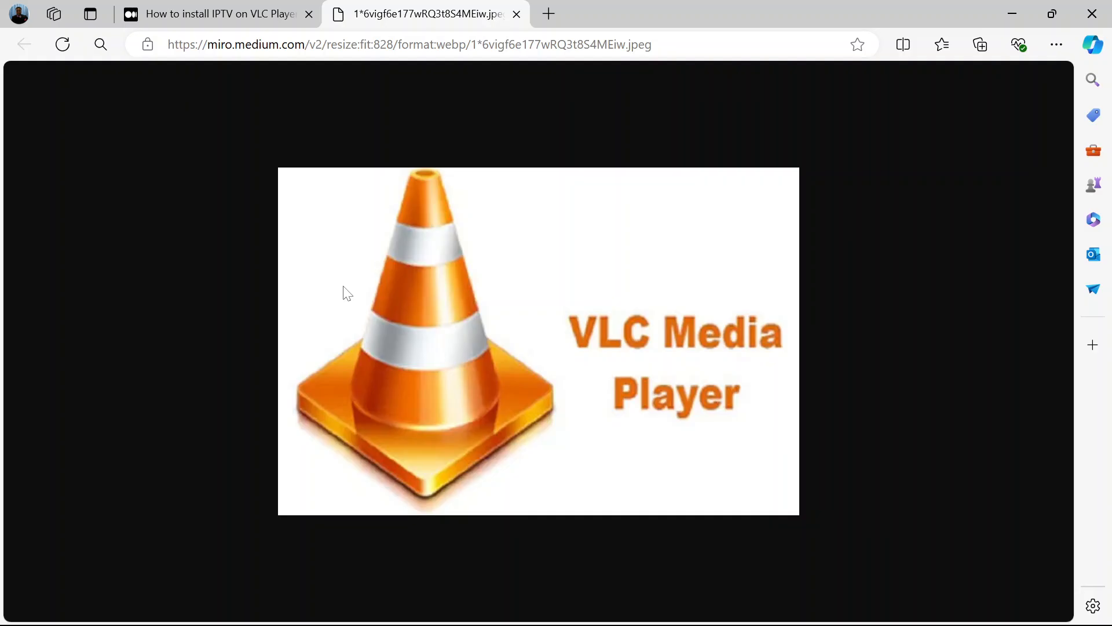